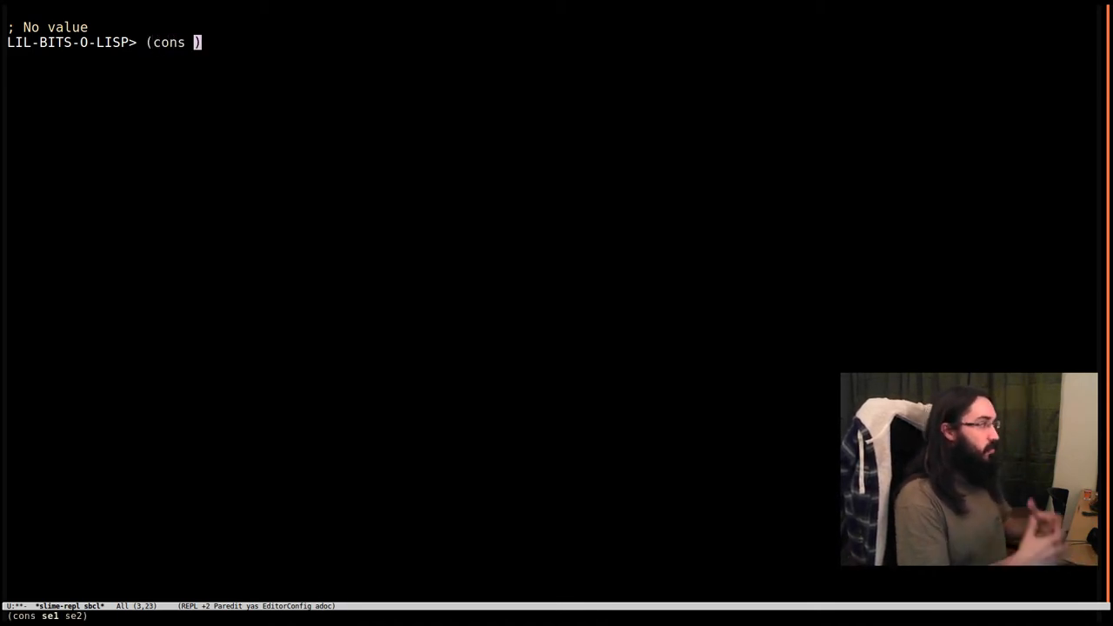
# Step: Evaluate (cons 1 2) to get (1 . 2), then abort the three-argument (cons 1 2 3) error with q
pyautogui.write('1 2')
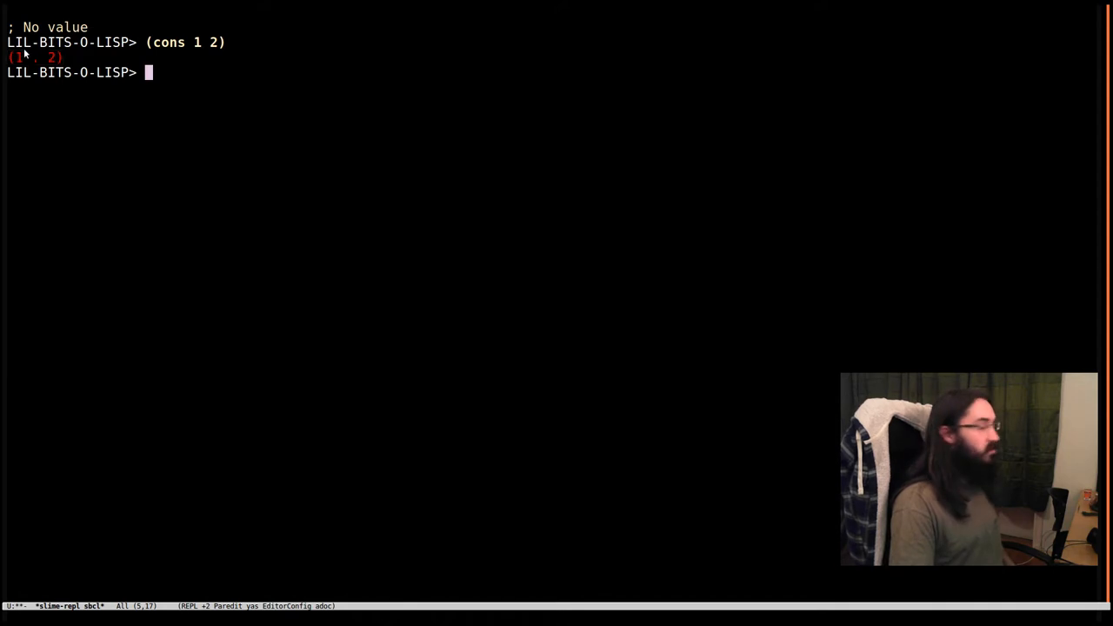
pyautogui.moveTo(320, 94)
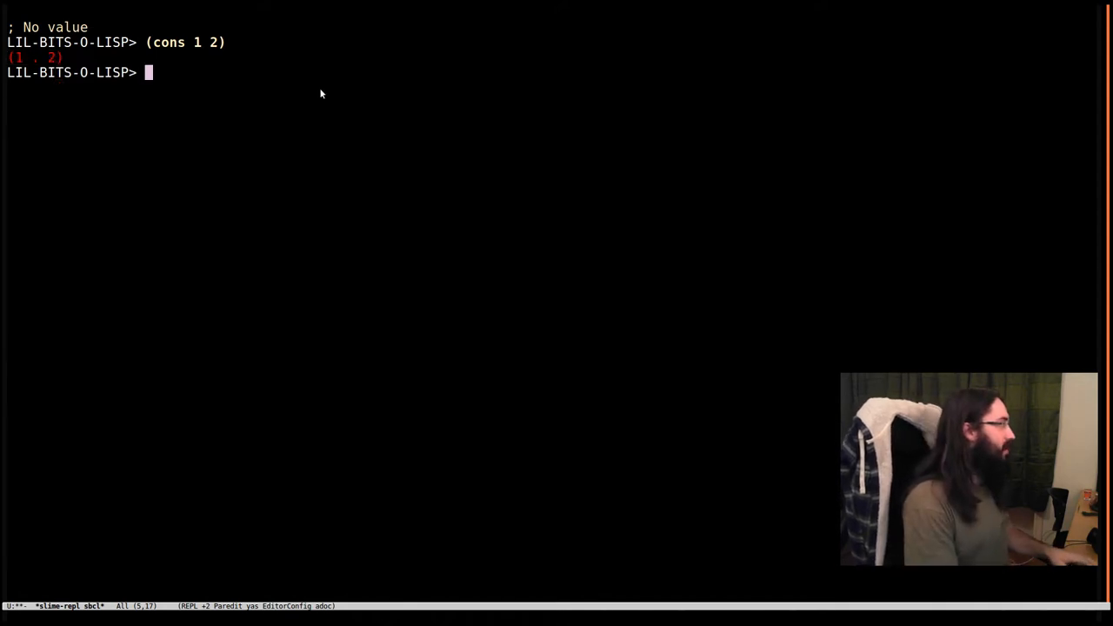
pyautogui.write('(cons 1 2 3)')
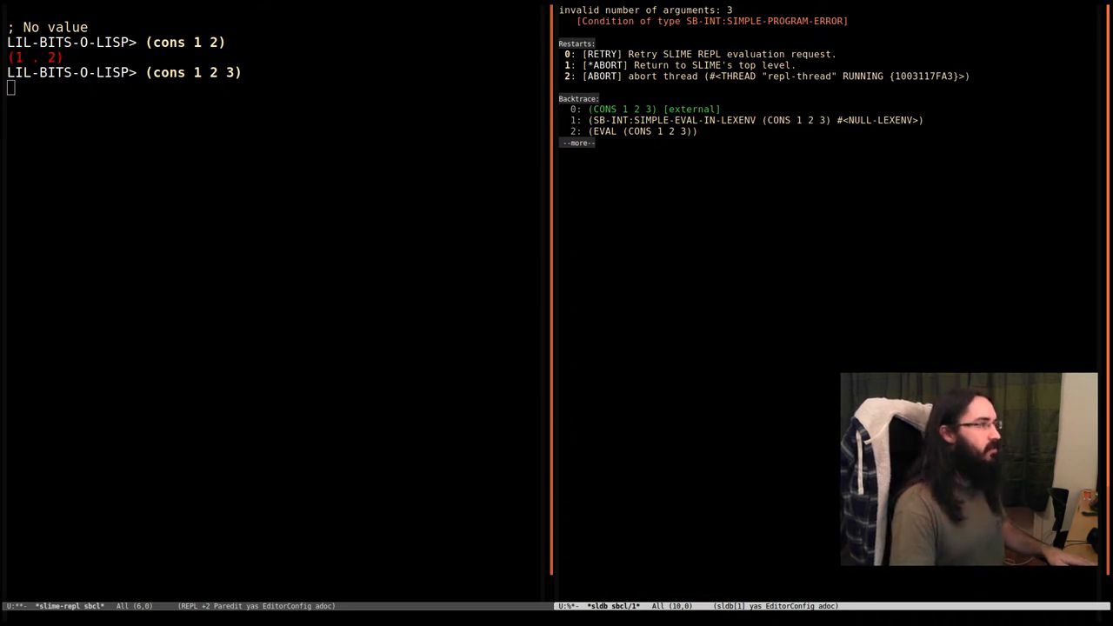
pyautogui.press('q')
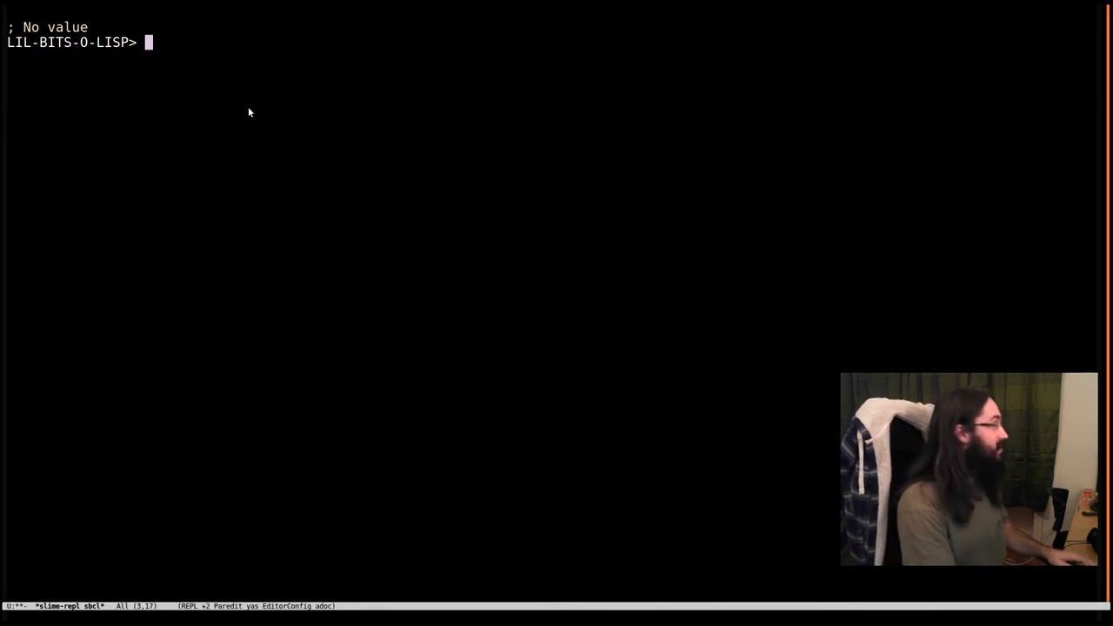
# Step: Evaluate (cons 1 2) giving (1 . 2) and (cons "hello" 2) giving ("hello" . 2)
pyautogui.write('(cons 1 2)')
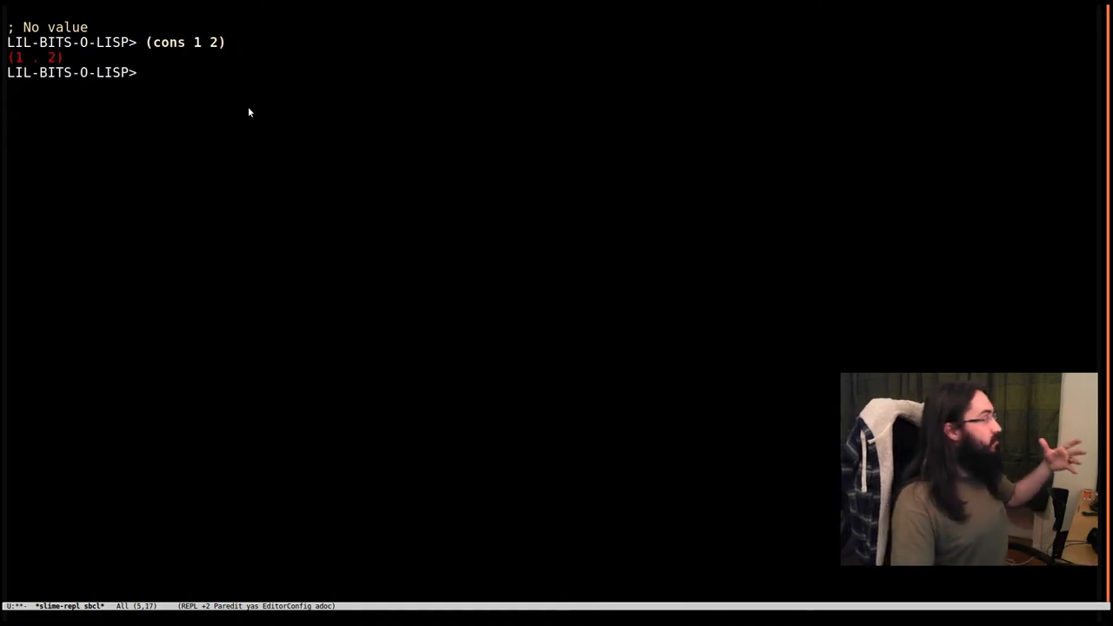
pyautogui.moveTo(207, 72)
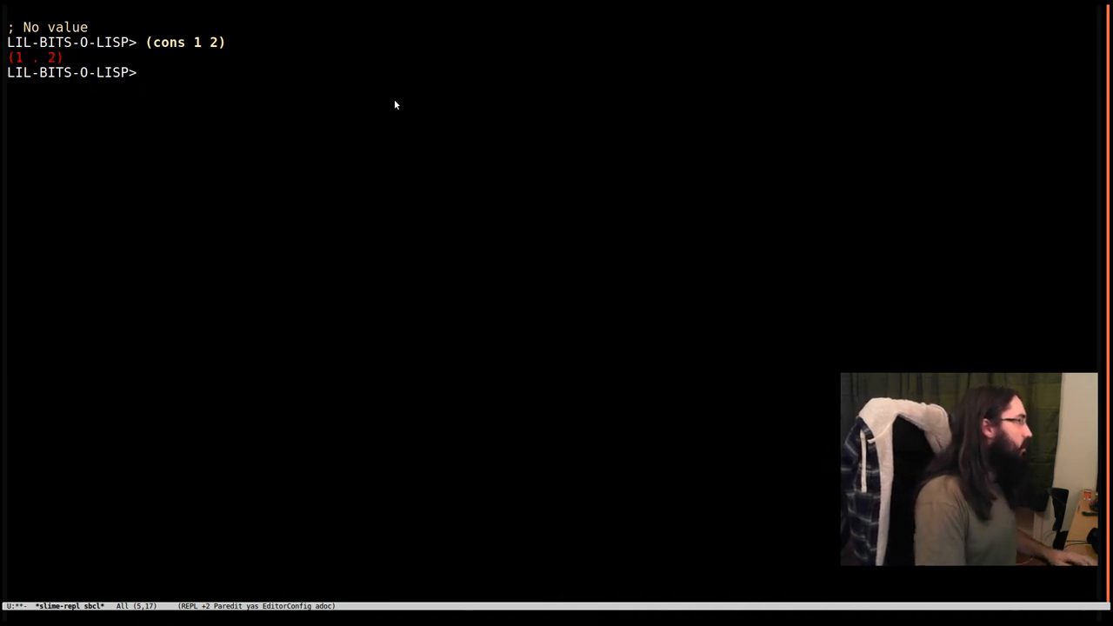
pyautogui.write('(cons "hello" 2)')
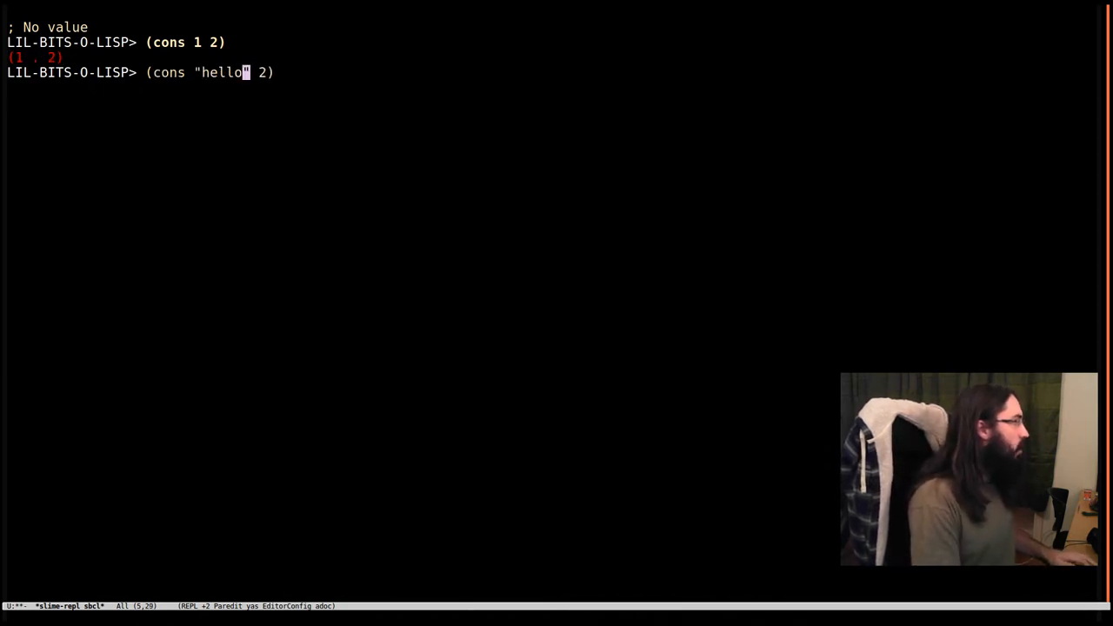
pyautogui.press('Return')
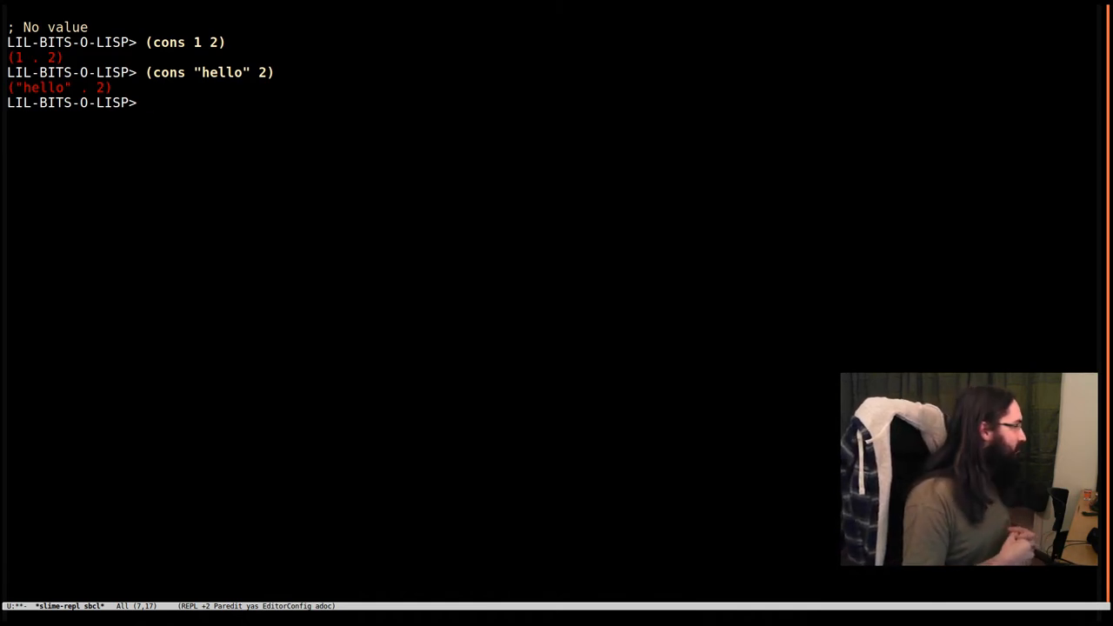
pyautogui.moveTo(38, 129)
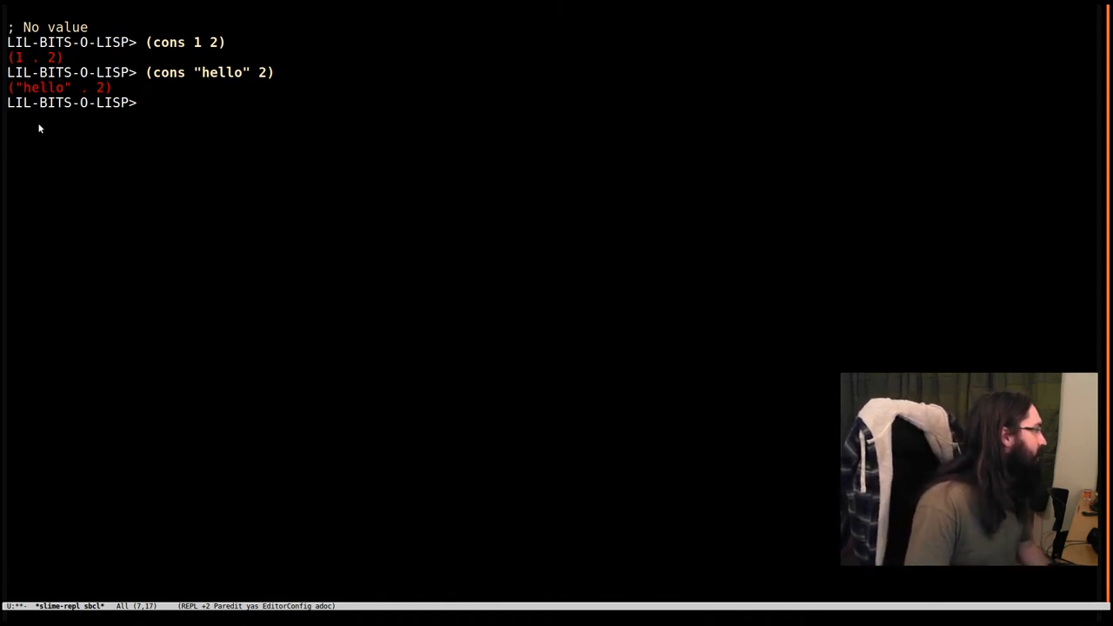
pyautogui.moveTo(195, 122)
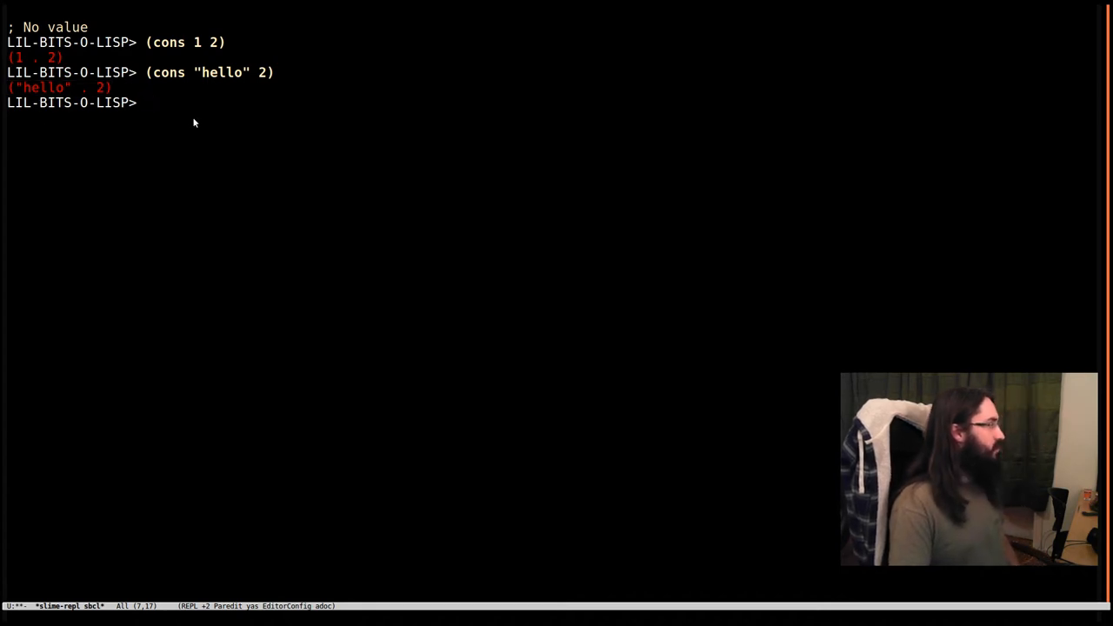
# Step: Evaluate the quoted list '(1 2 3 4 5) at the REPL
pyautogui.write("'")
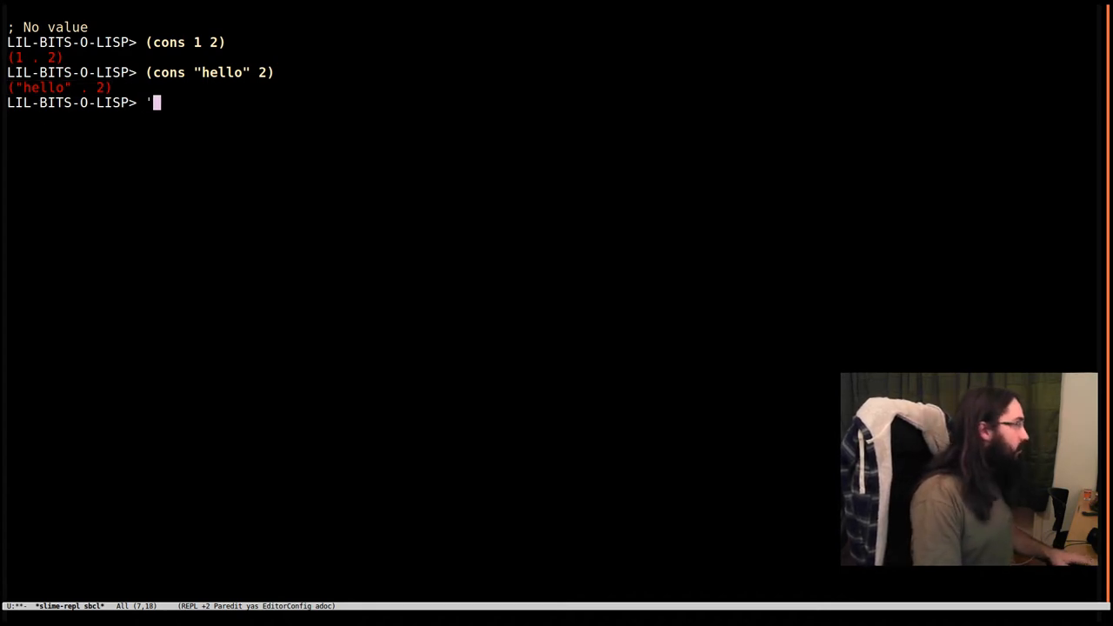
pyautogui.write("'(1 2 3 4 5")
pyautogui.write('(cons ')
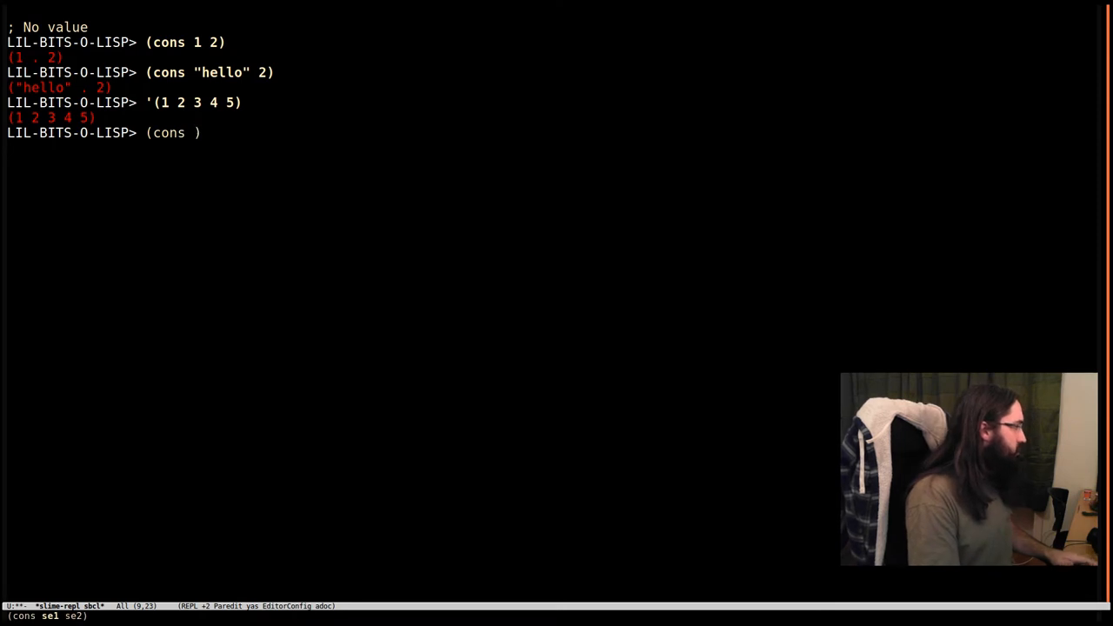
# Step: Evaluate (cons 1 (cons 2 (cons 3 (cons 4 (cons 5 nil))))) to get (1 2 3 4 5)
pyautogui.write('1 (cons 2 (cons 3')
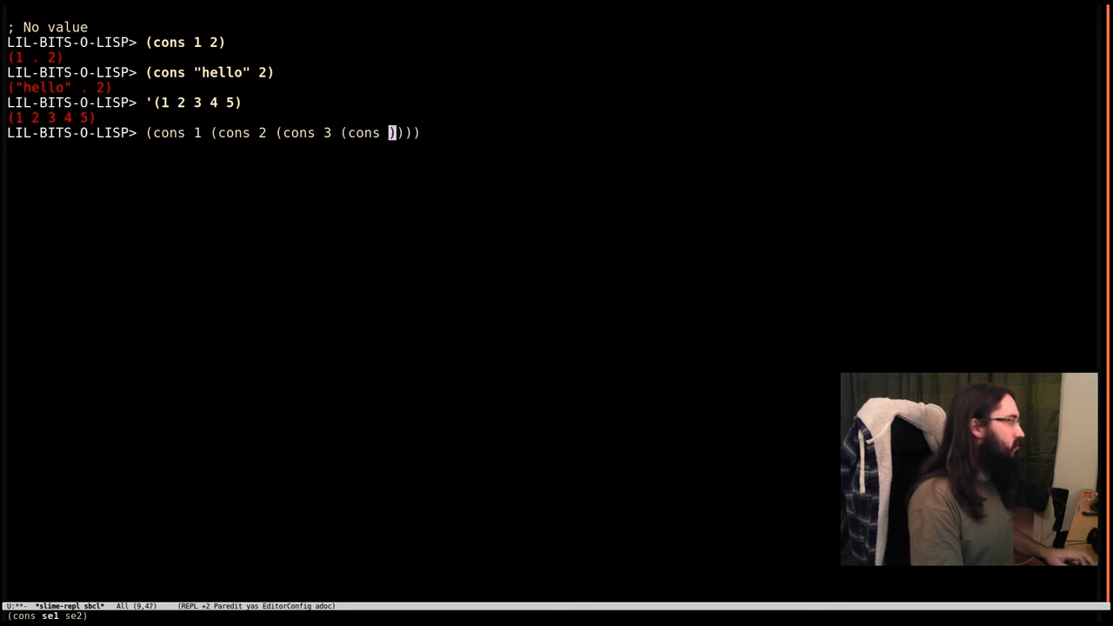
pyautogui.write('4 (cons 5')
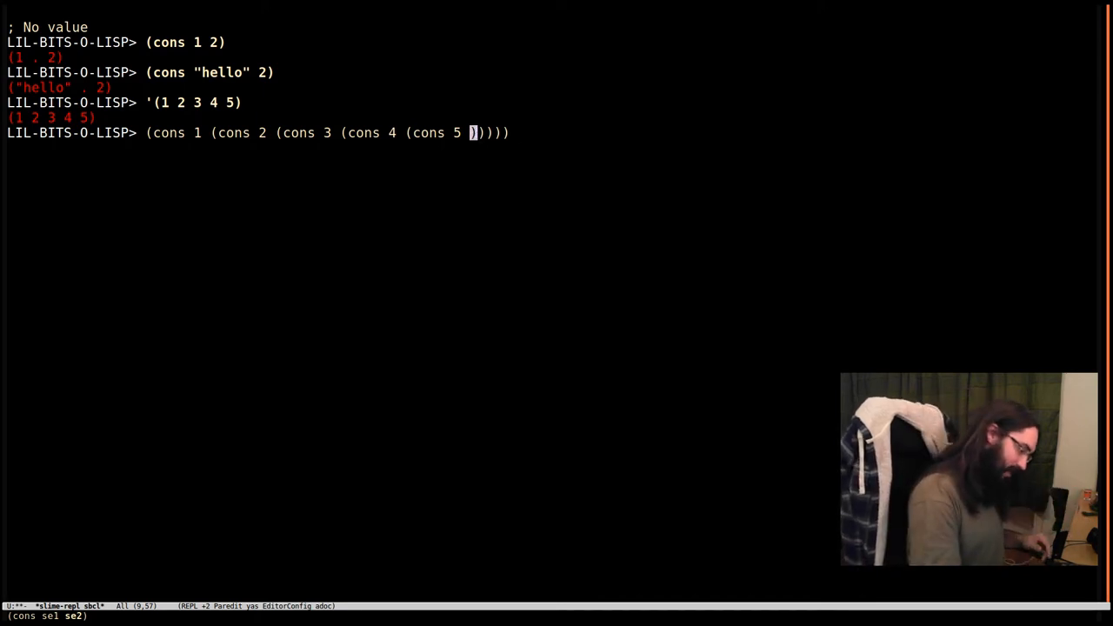
pyautogui.write('nil')
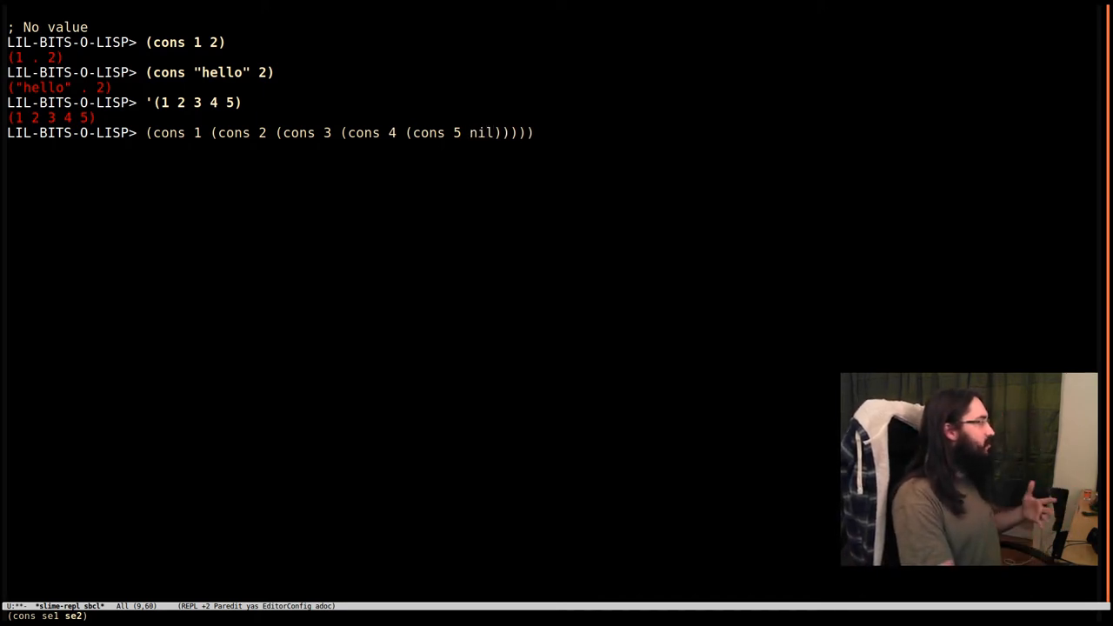
pyautogui.press('Return')
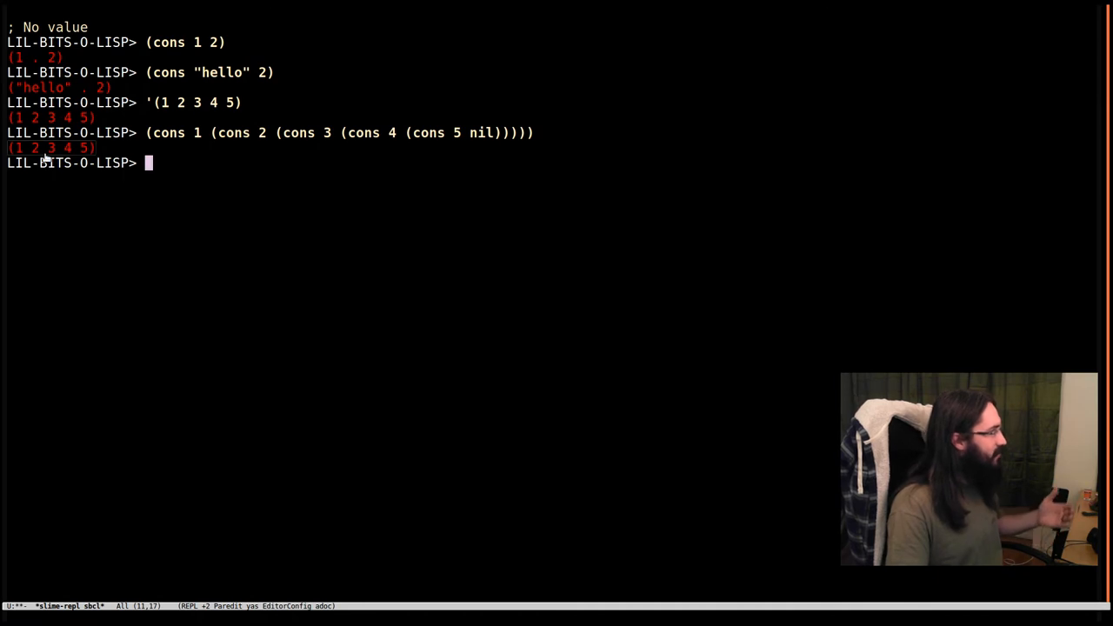
pyautogui.moveTo(299, 150)
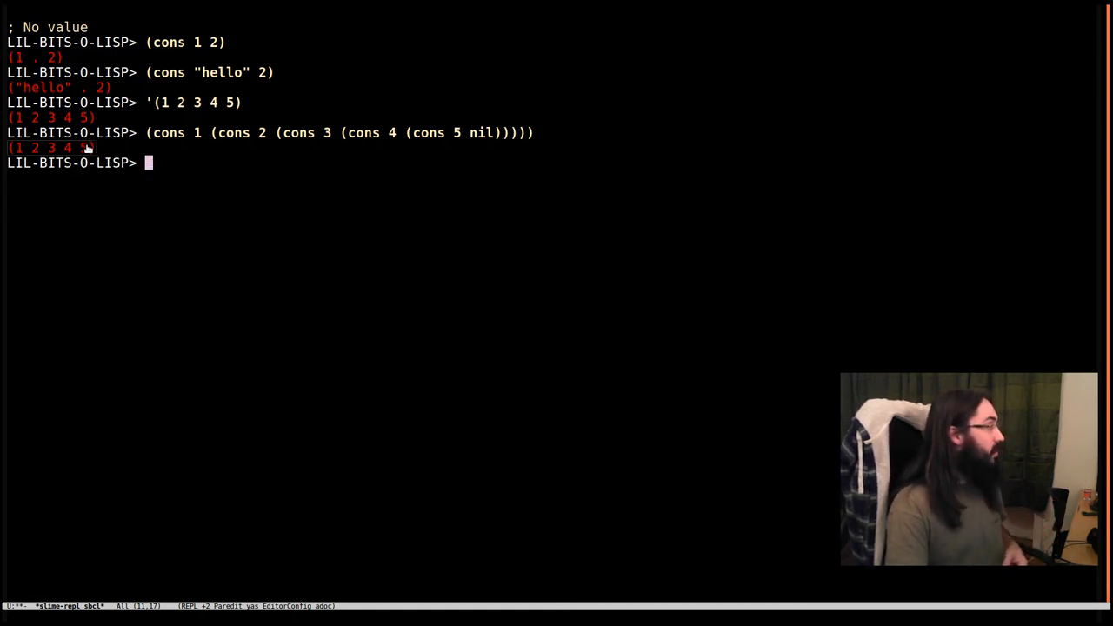
pyautogui.moveTo(226, 177)
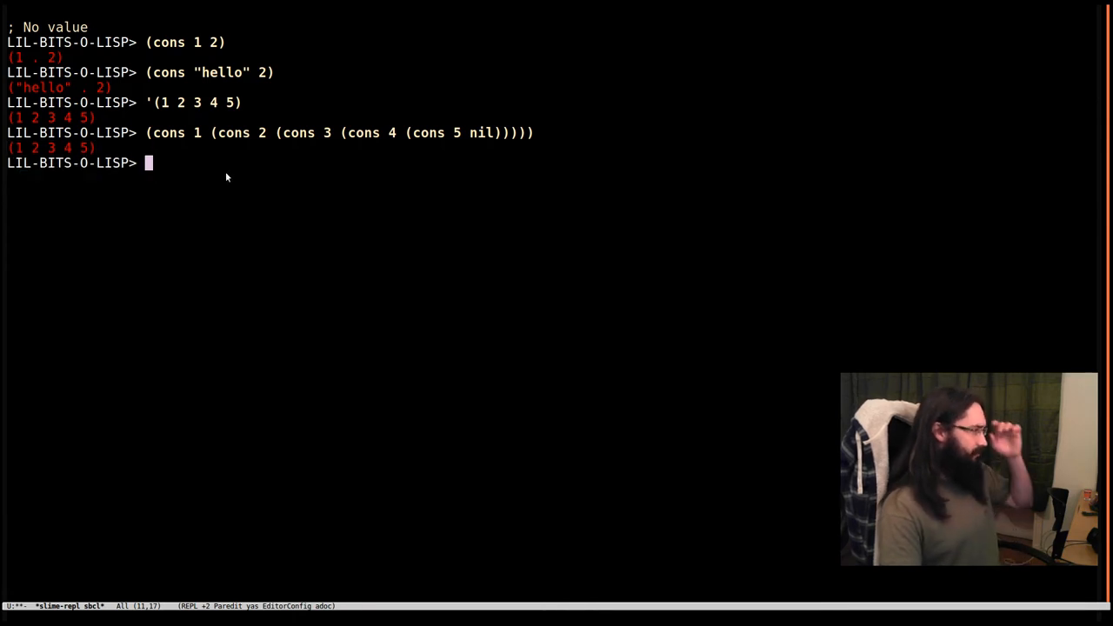
pyautogui.moveTo(386, 191)
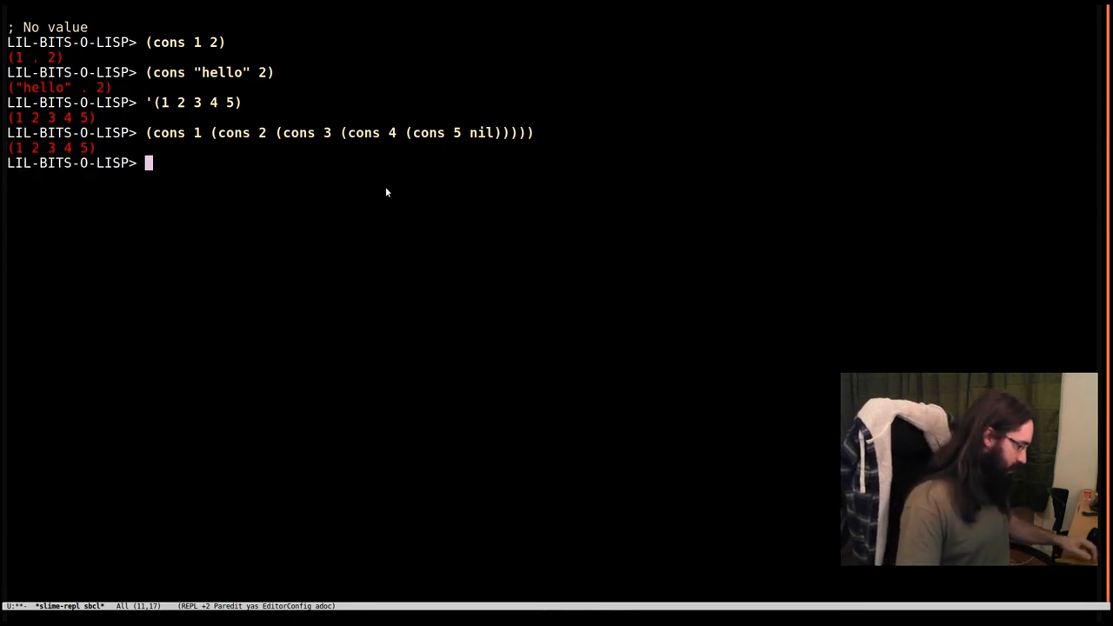
# Step: Load the draw-cons-tree library with (ql:quickload :draw-cons-tree)
pyautogui.write('(ql:quickload :draw-cons-tree')
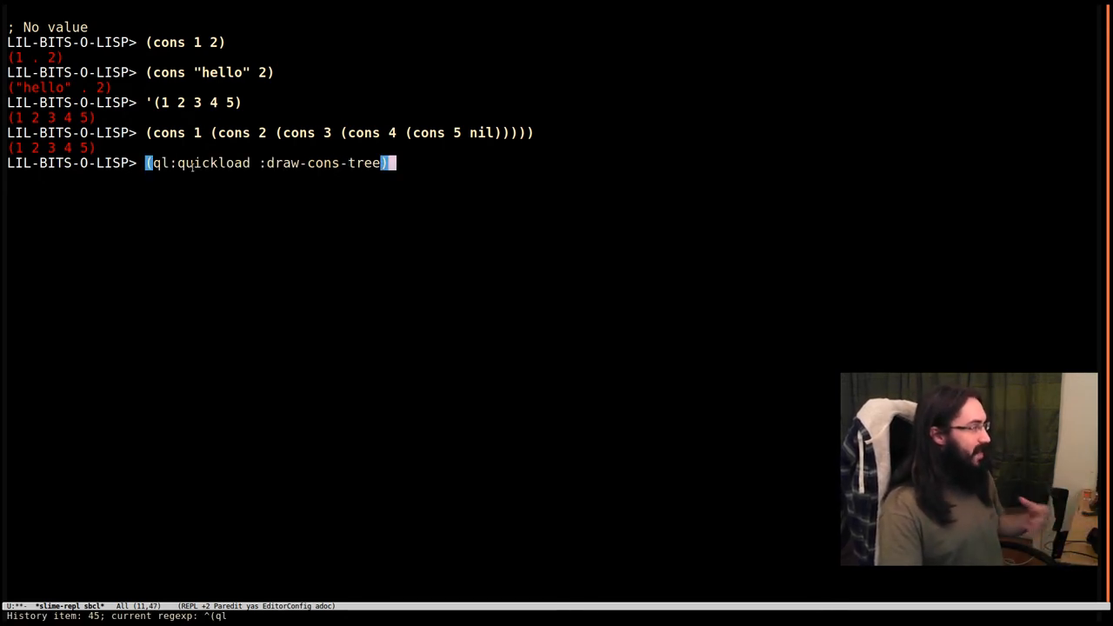
pyautogui.moveTo(176, 179)
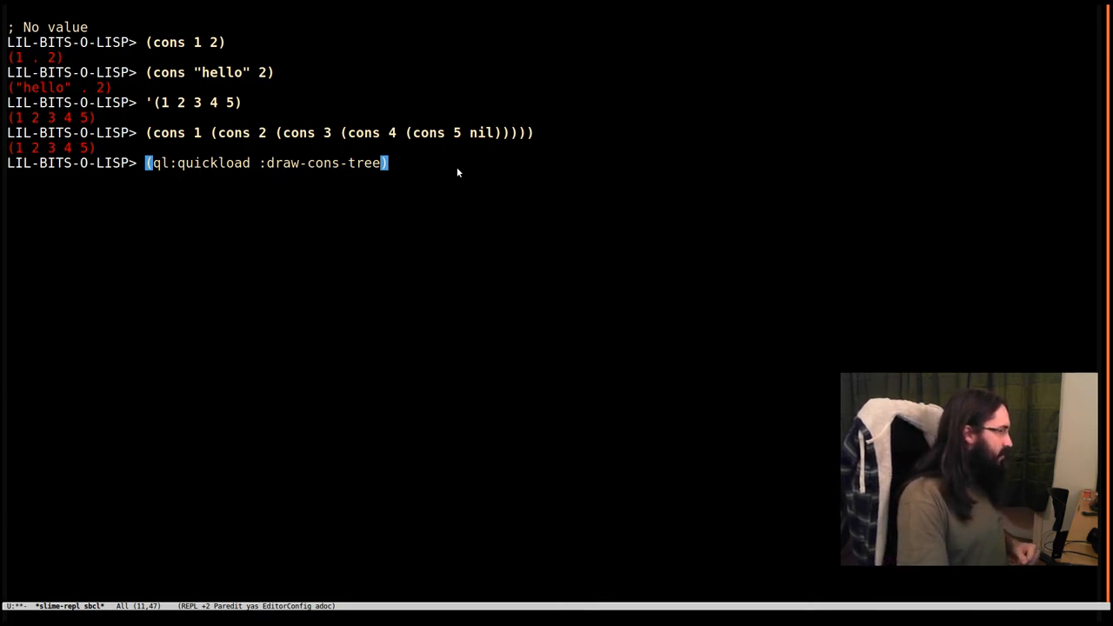
pyautogui.press('Return')
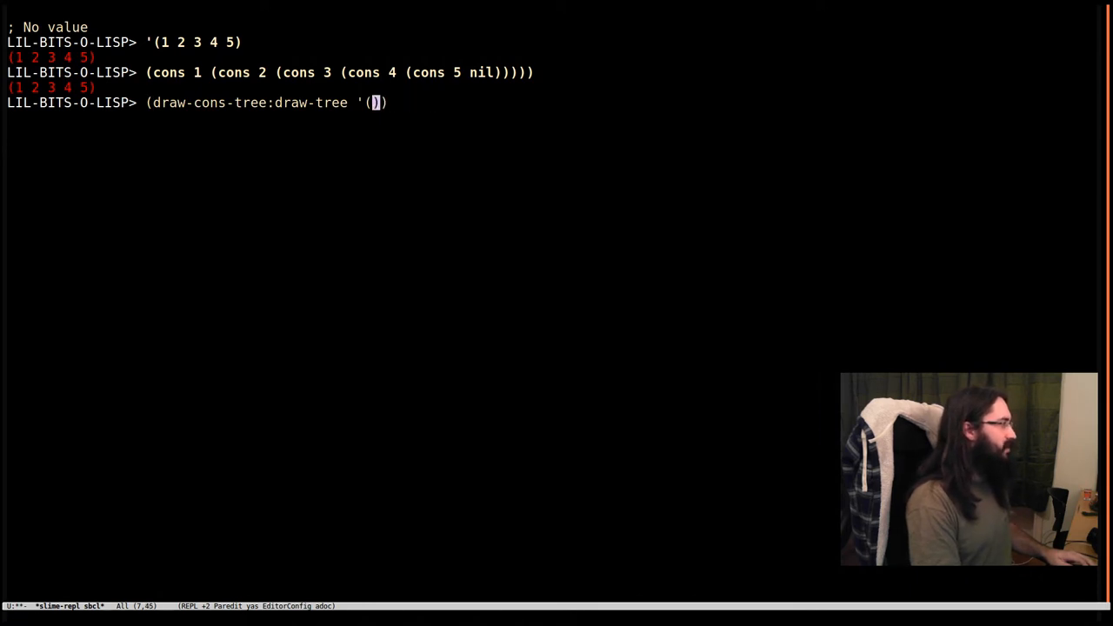
# Step: Run (draw-cons-tree:draw-tree '(1 2 3 4 5)) to print five linked cons cells ending in nil
pyautogui.press('BackSpace')
pyautogui.write('1 2 3 4 5')
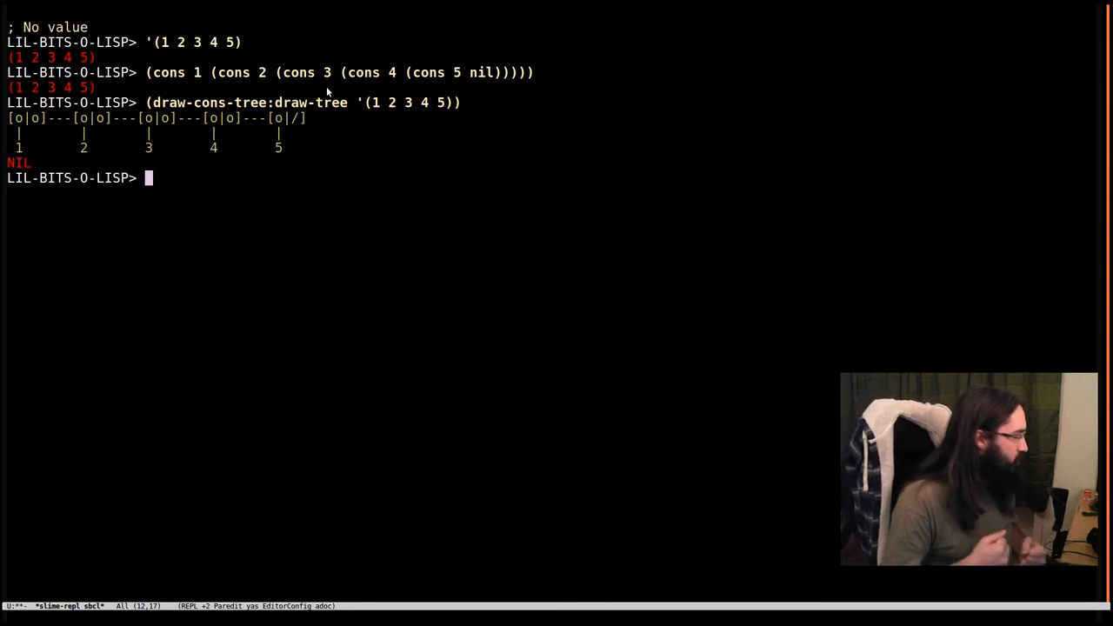
pyautogui.moveTo(240, 11)
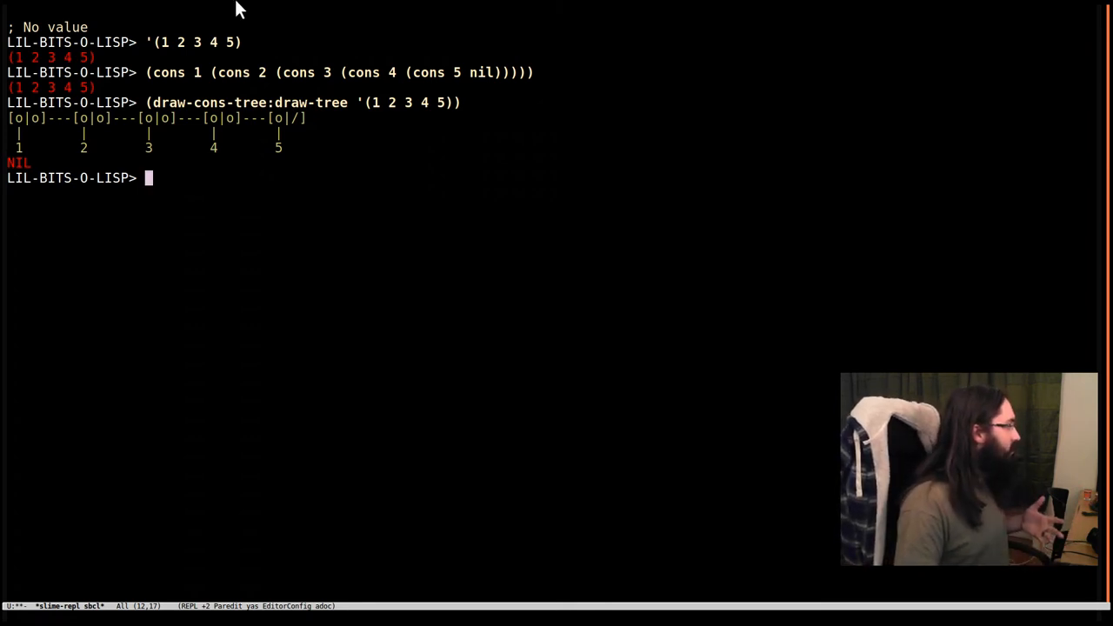
pyautogui.moveTo(175, 139)
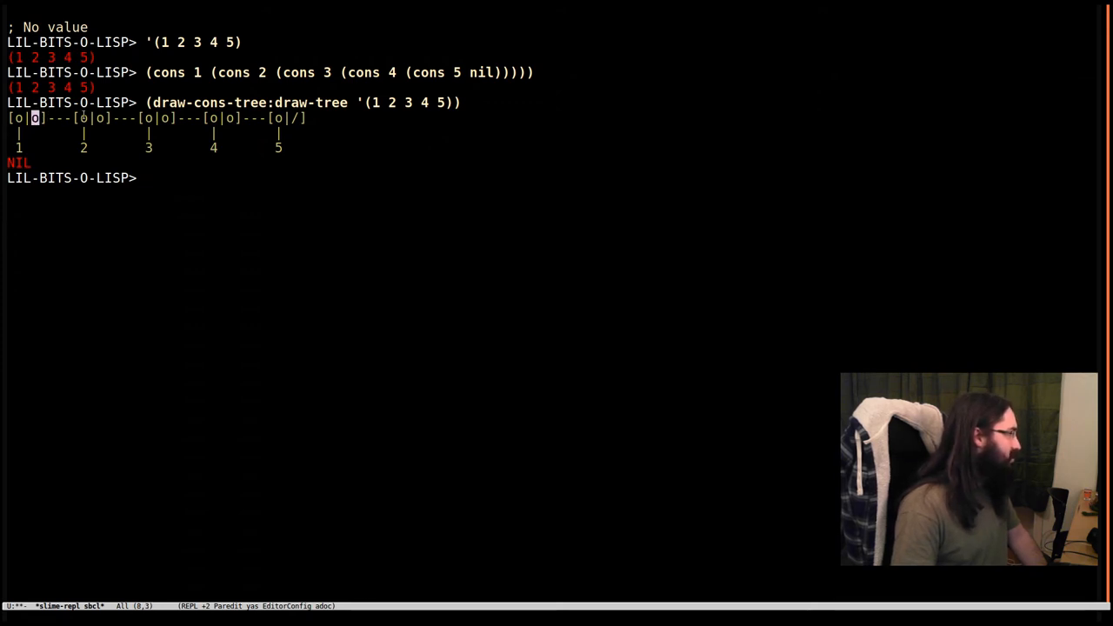
pyautogui.moveTo(345, 274)
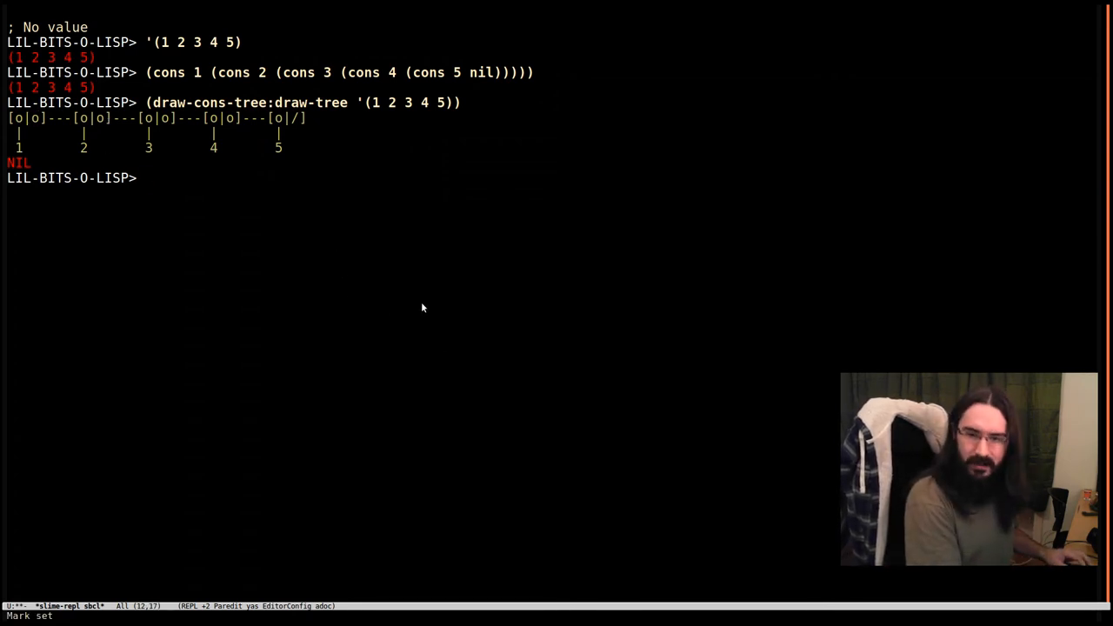
# Step: Evaluate (car (cons 1 2)) to return 1
pyautogui.write('(cons 1 2))')
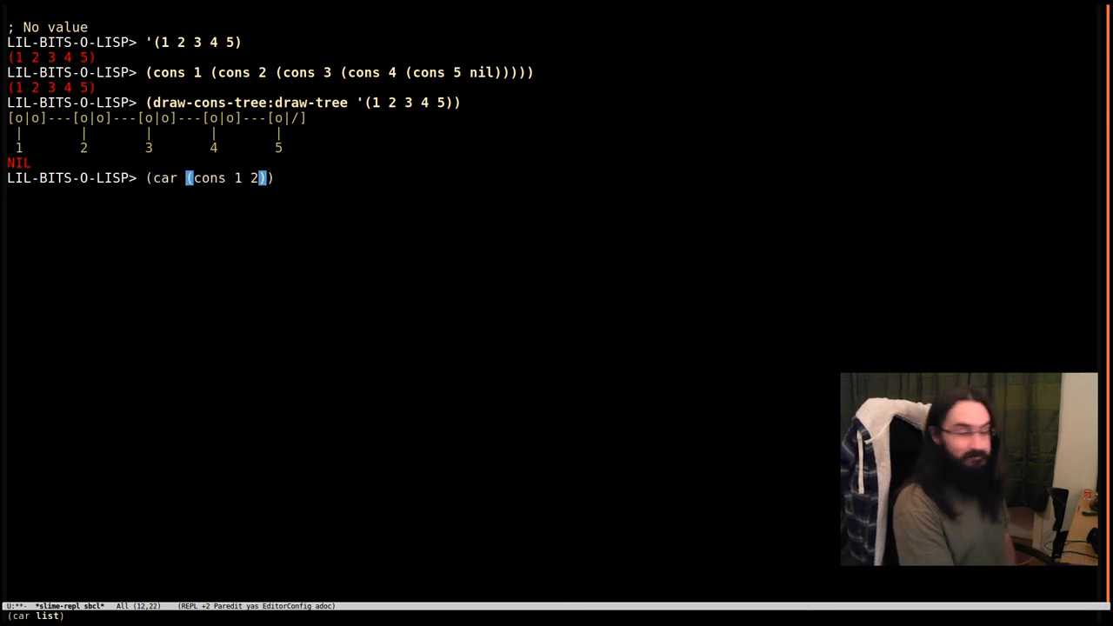
pyautogui.press('Return')
pyautogui.write('(cdr (cons 1 2))')
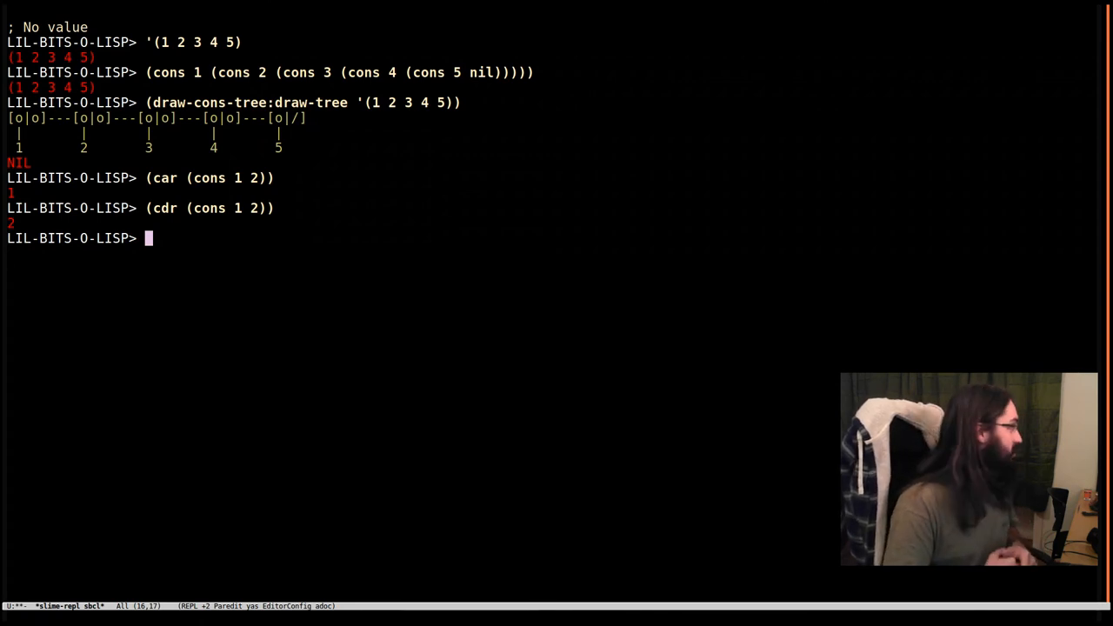
pyautogui.moveTo(418, 167)
pyautogui.write('(cons 1 (cons 2 (cons 3 (cons 4 5))))')
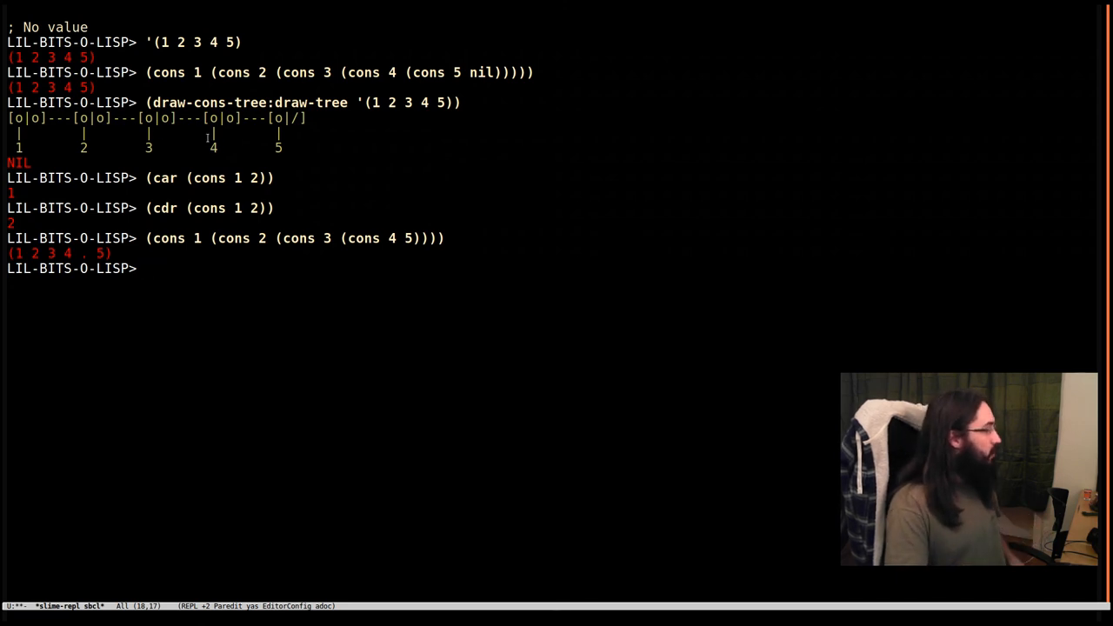
pyautogui.moveTo(85, 260)
pyautogui.write('(draw-cons-tree:draw-tree *)')
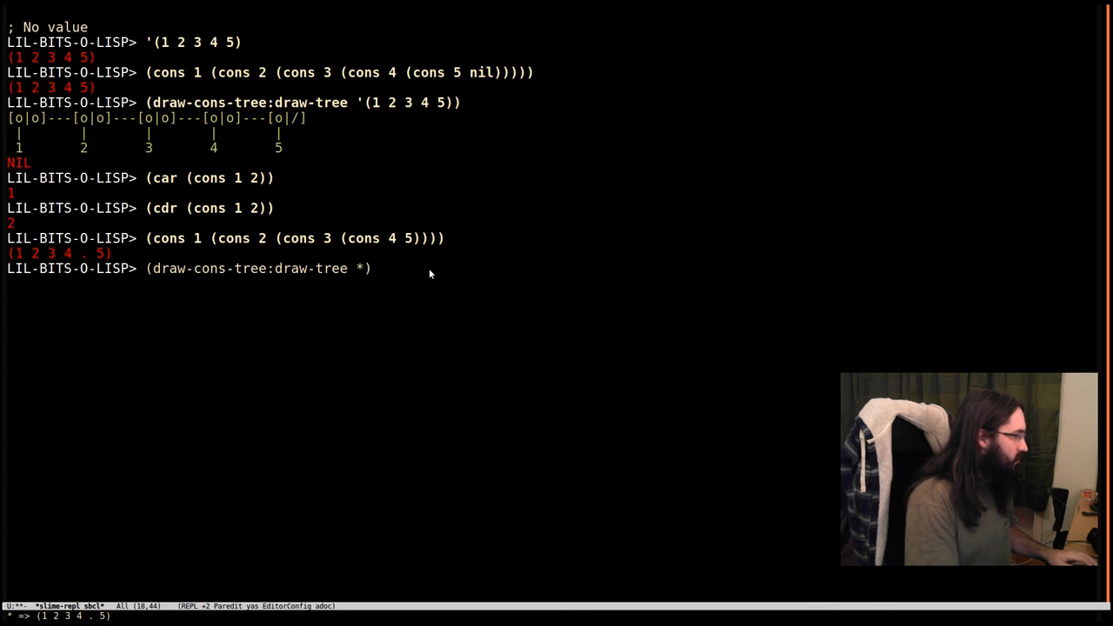
# Step: Draw the cons tree of (1 2 3 4 . 5) with (draw-cons-tree:draw-tree *), ending in 5
pyautogui.press('Return')
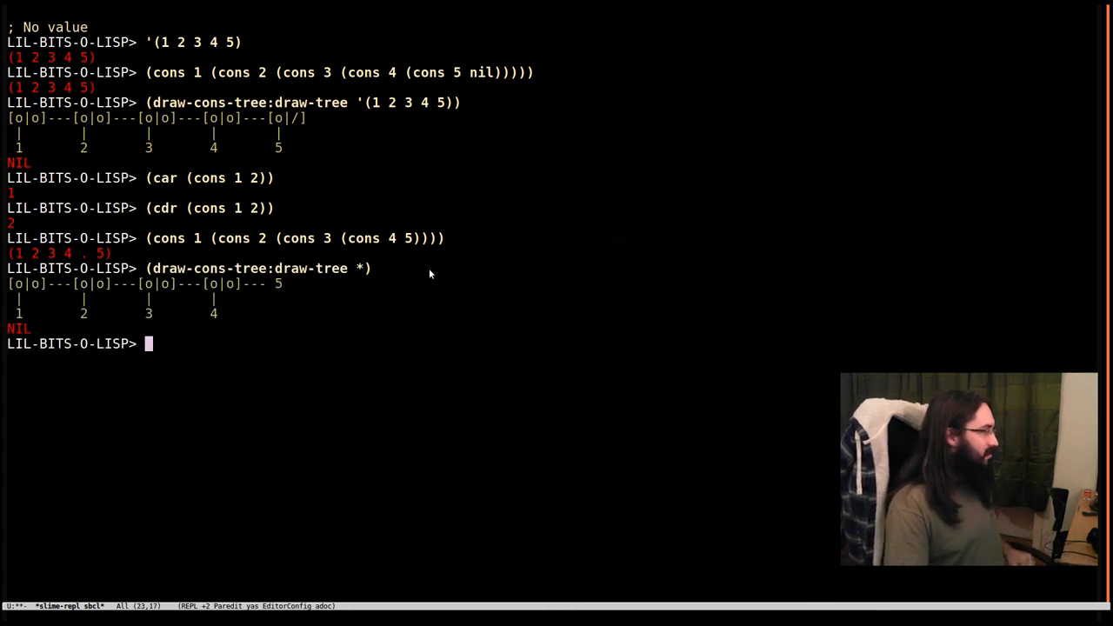